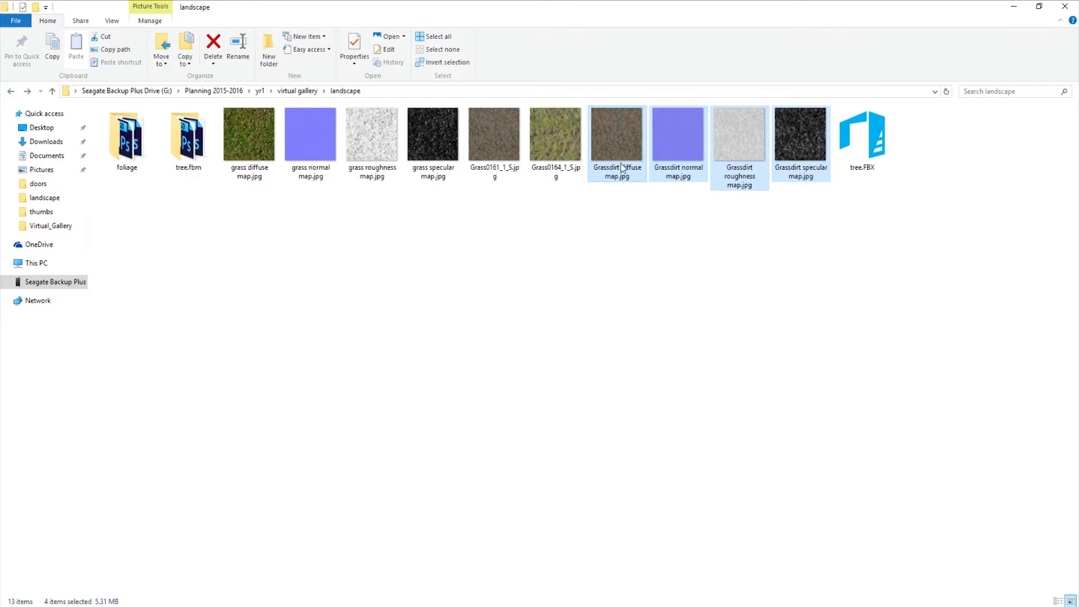
pyautogui.moveTo(625, 136)
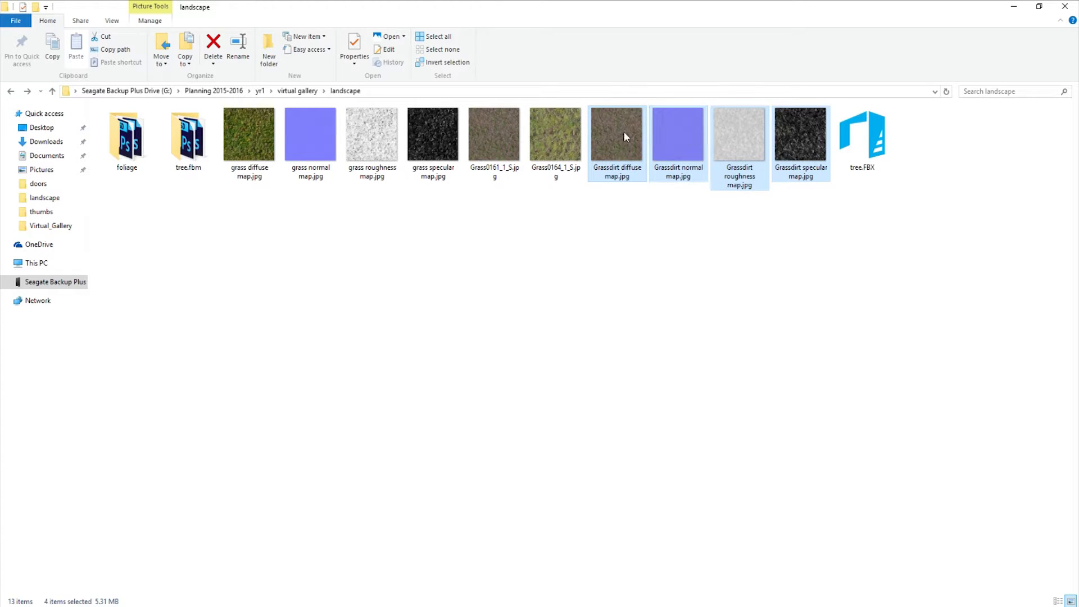
pyautogui.moveTo(812, 164)
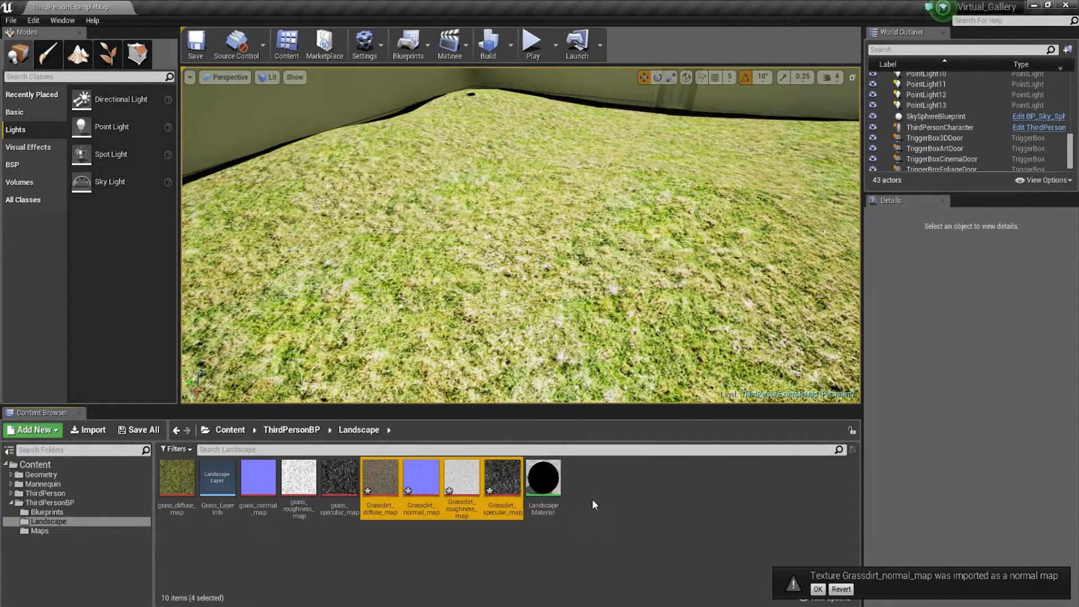
# Open LandscapeMaterial and add a GrassDirt layer beside Grass in the Layer Blend nodes
pyautogui.doubleClick(543, 477)
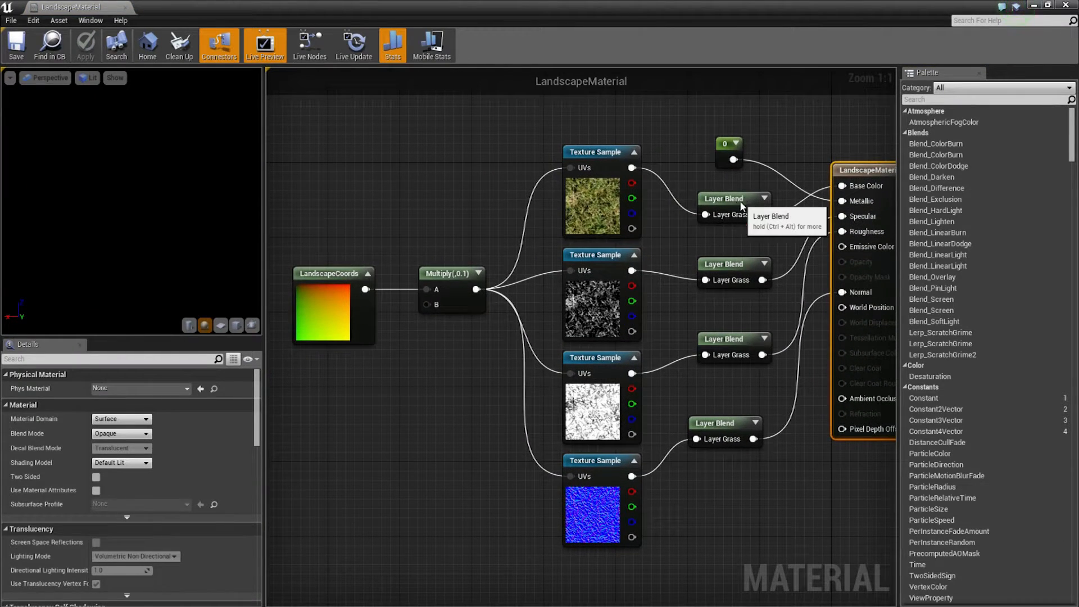
pyautogui.click(732, 199)
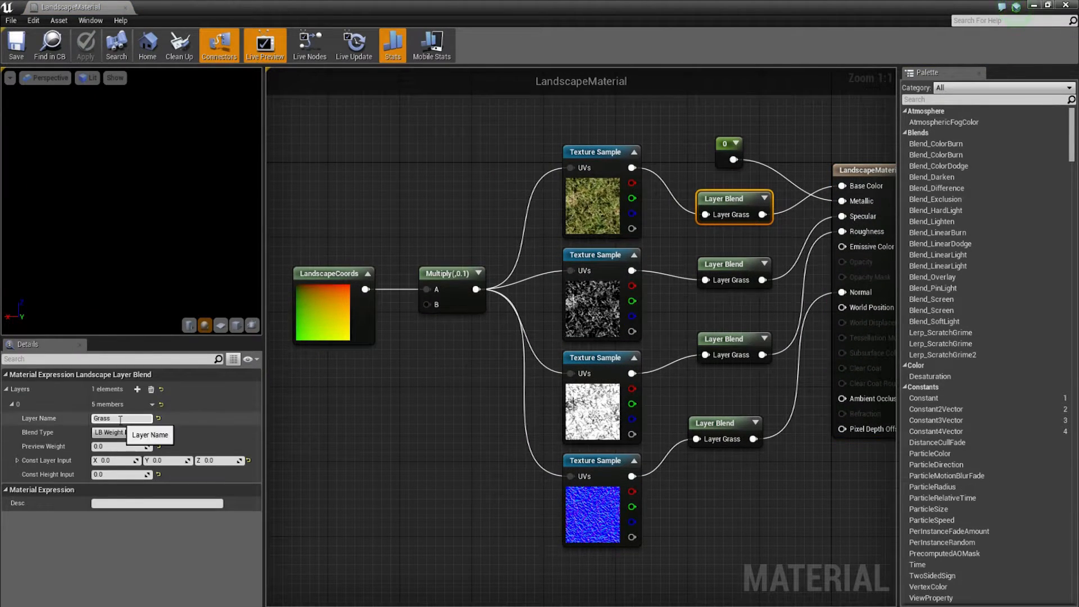
pyautogui.click(137, 389)
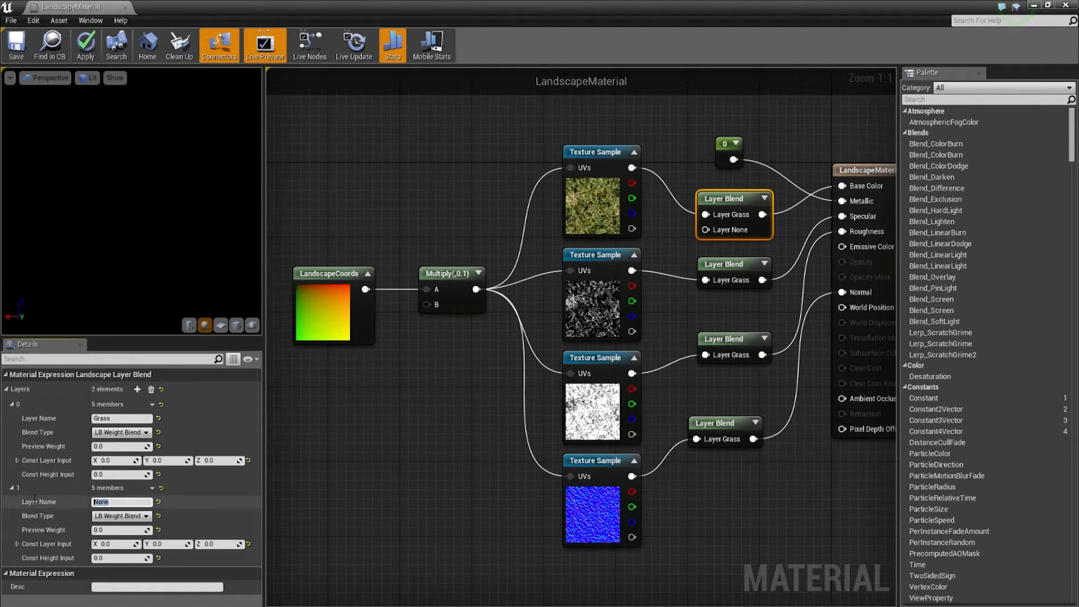
pyautogui.write('Grass')
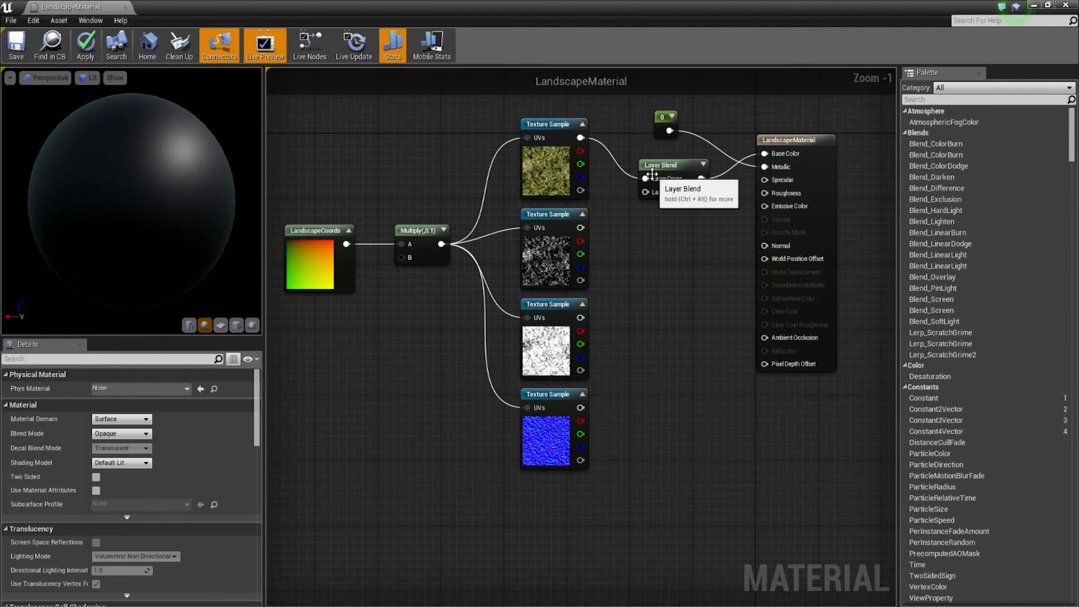
pyautogui.click(671, 165)
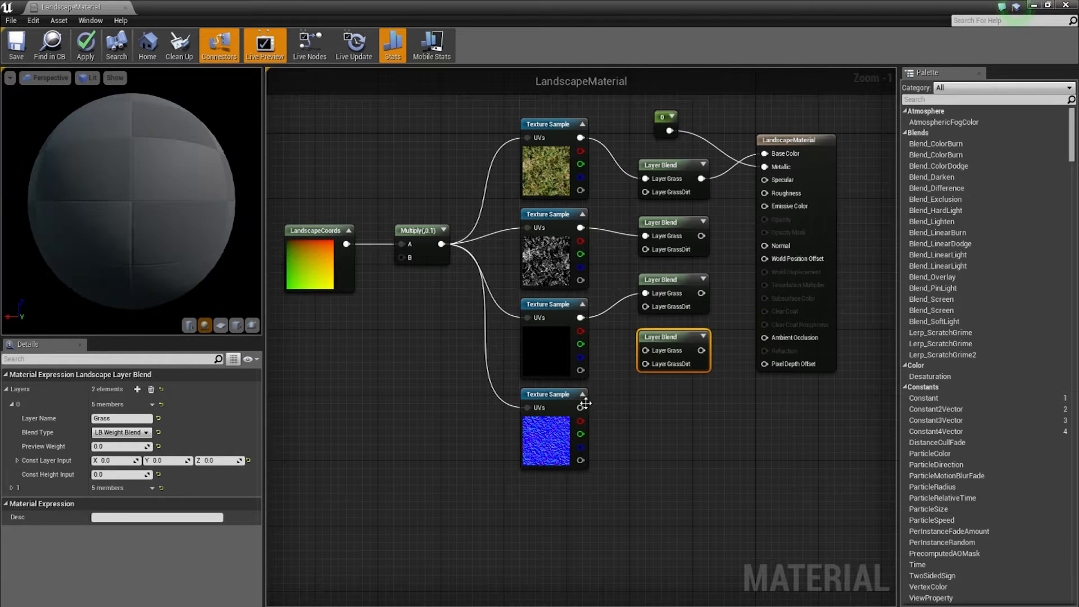
# Feed four Grassdirt texture samples into GrassDirt pins, UVs from copied LandscapeCoords and Multiply
pyautogui.scroll(-3)
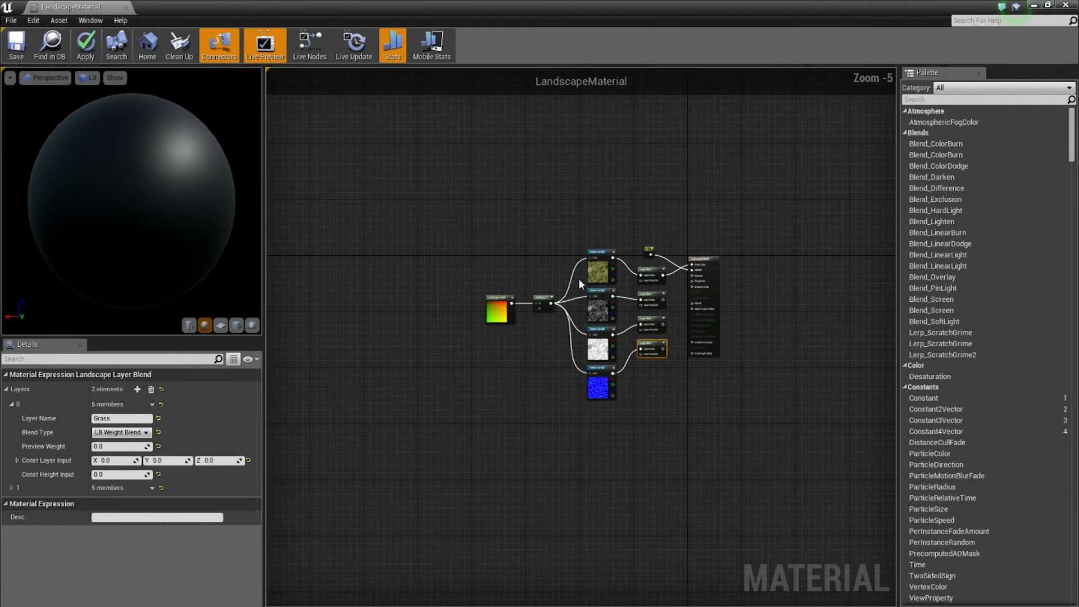
pyautogui.scroll(3)
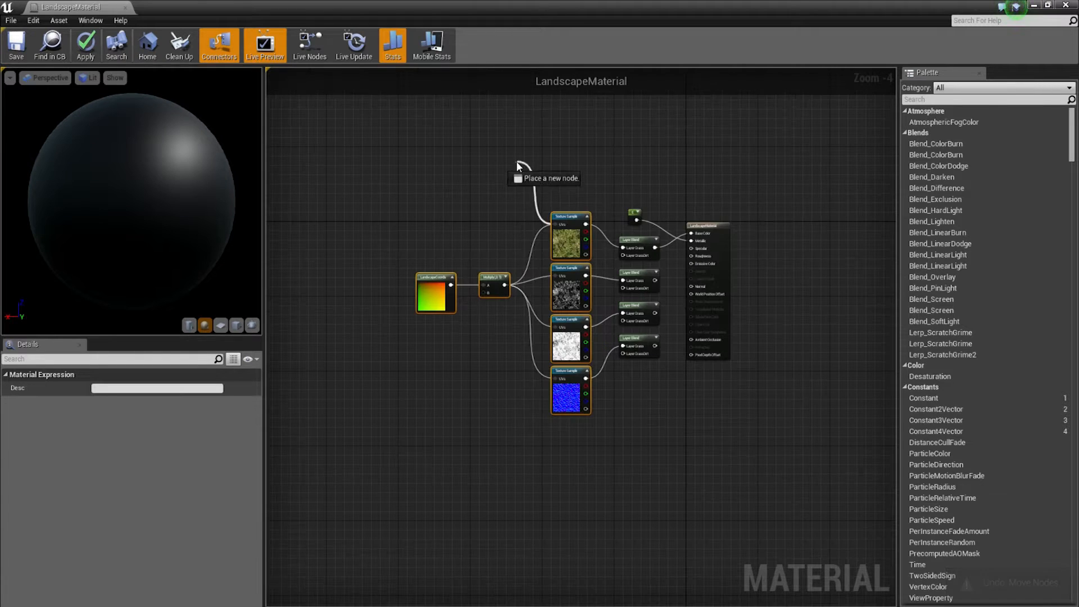
pyautogui.moveTo(574, 233)
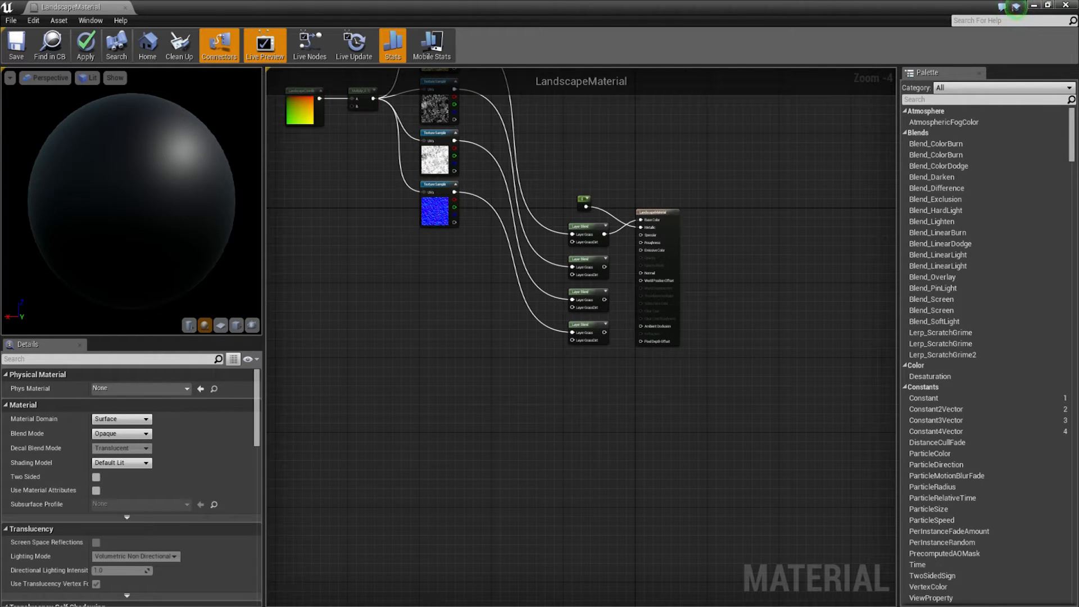
pyautogui.moveTo(466, 13)
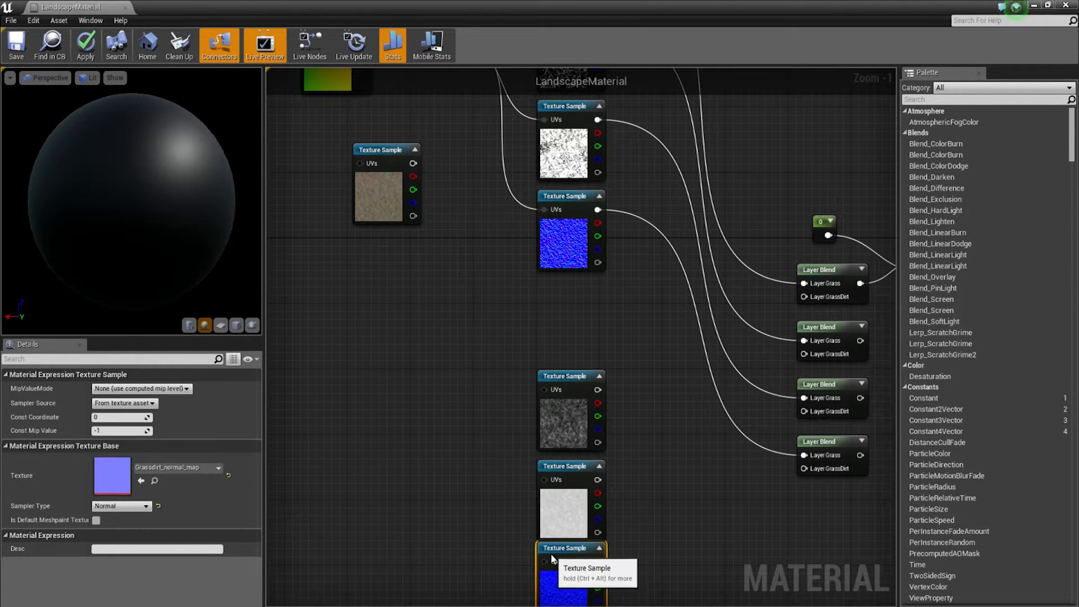
pyautogui.moveTo(384, 161)
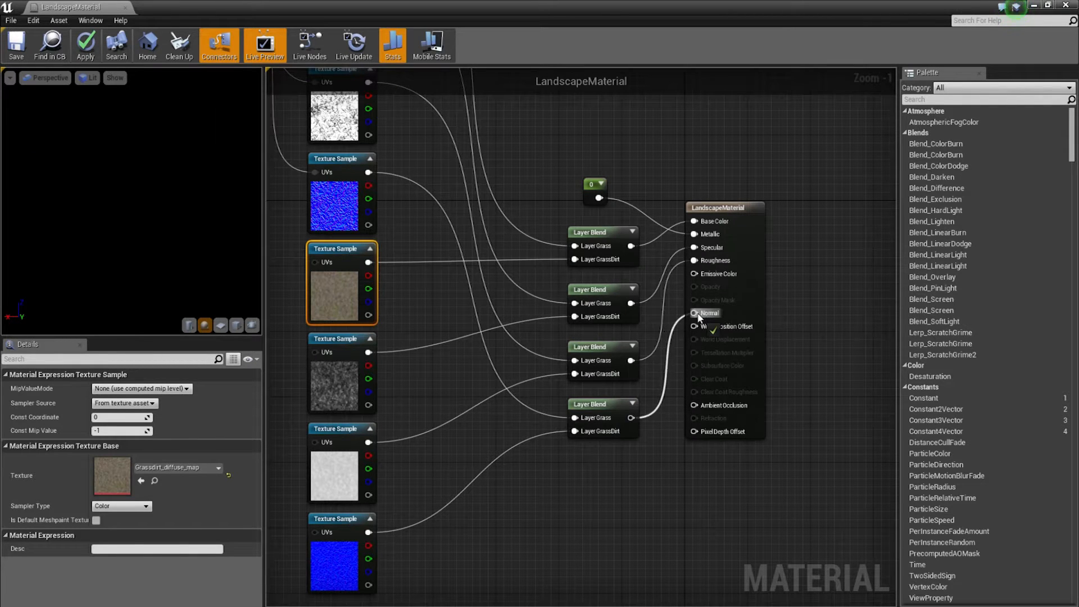
pyautogui.scroll(-3)
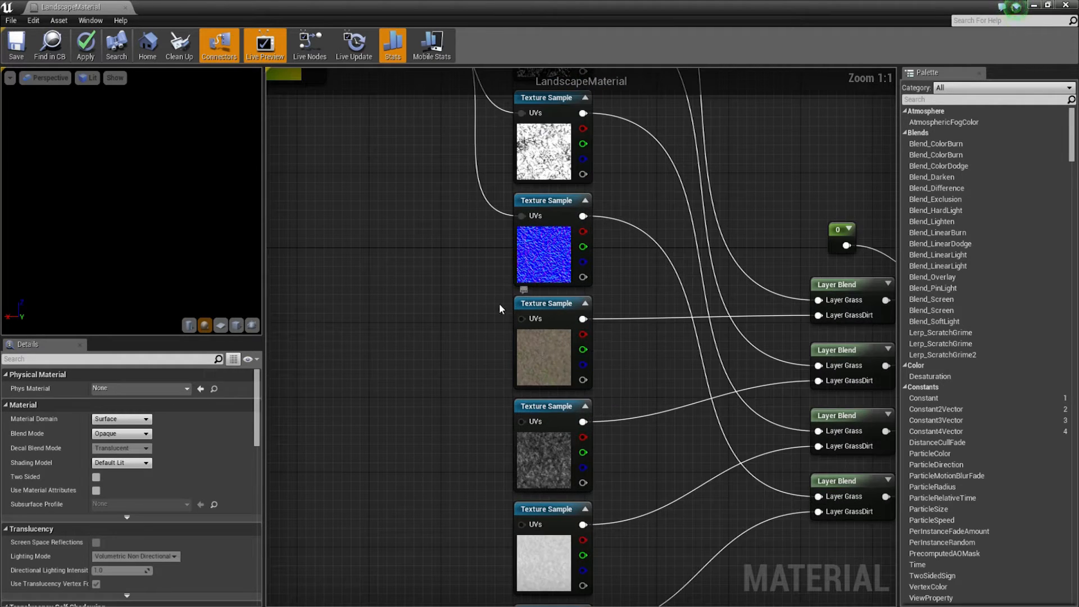
pyautogui.scroll(-3)
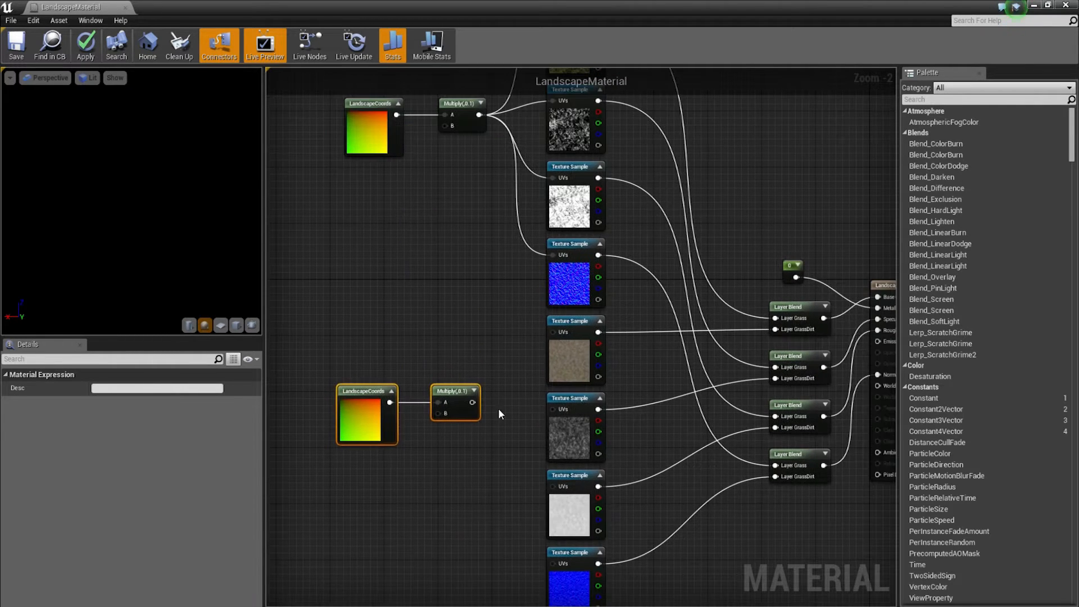
pyautogui.click(501, 413)
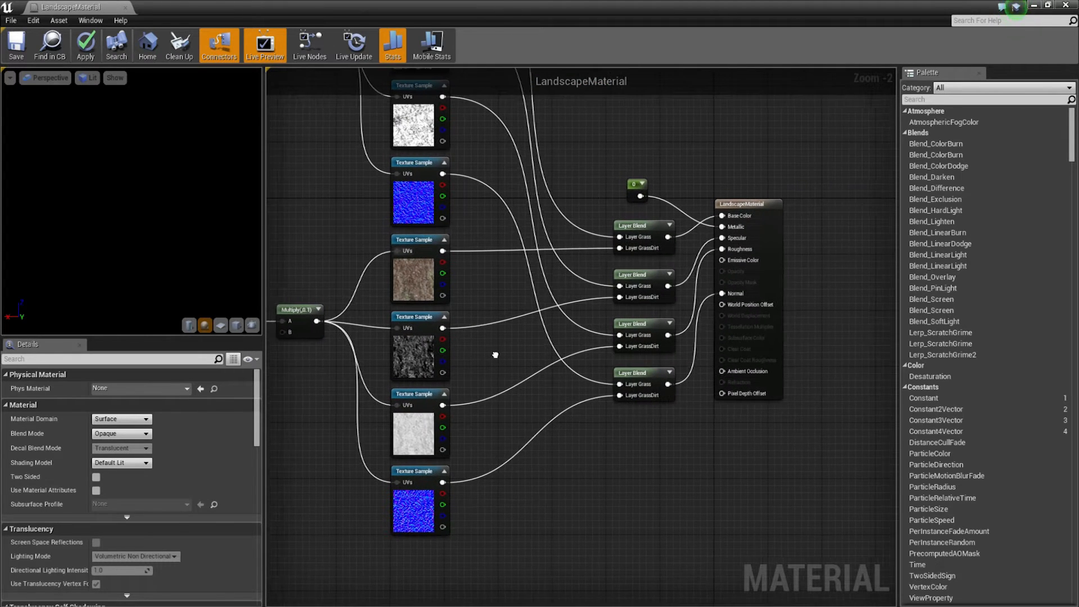
# Save LandscapeMaterial from the material editor toolbar
pyautogui.click(15, 45)
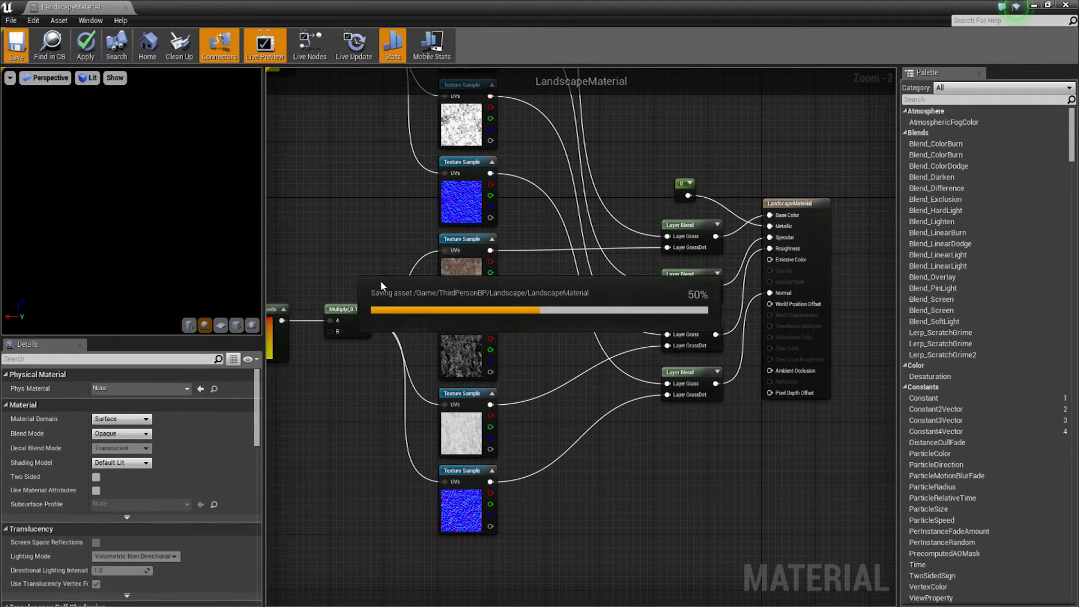
pyautogui.moveTo(332, 298)
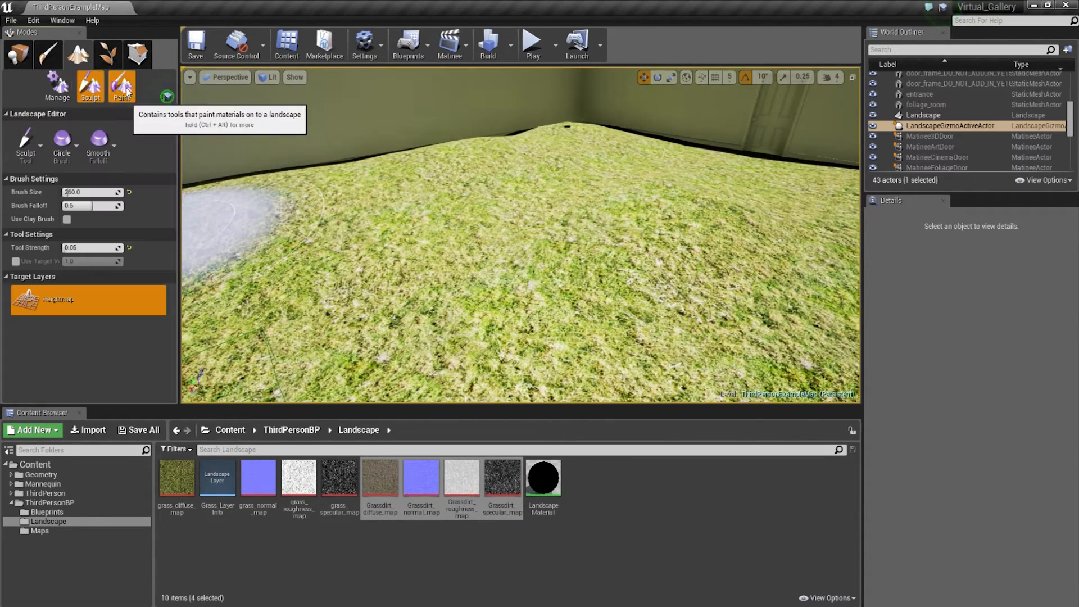
# Switch Landscape mode to Paint and select the GrassDirt target layer
pyautogui.click(122, 86)
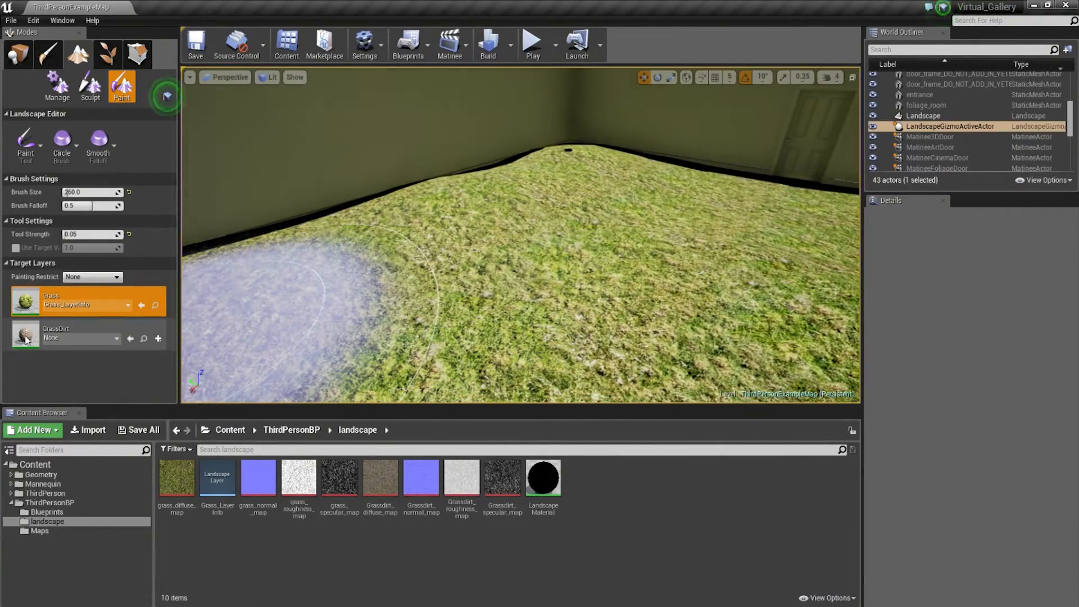
pyautogui.click(76, 334)
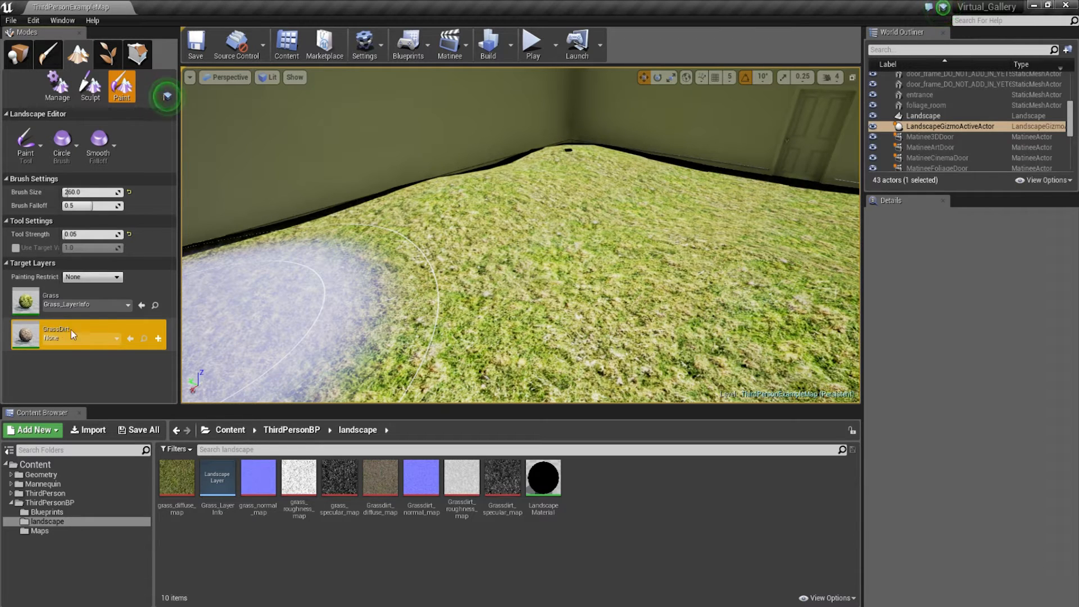
pyautogui.moveTo(158, 338)
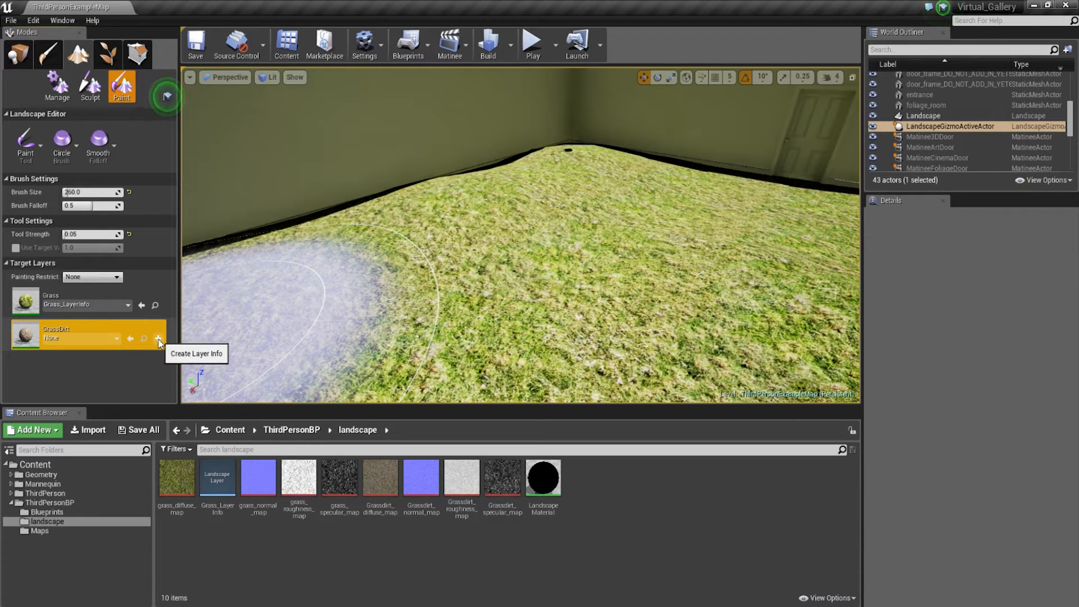
# Create a weight-blended GrassDirt_LayerInfo asset in the landscape folder
pyautogui.click(158, 338)
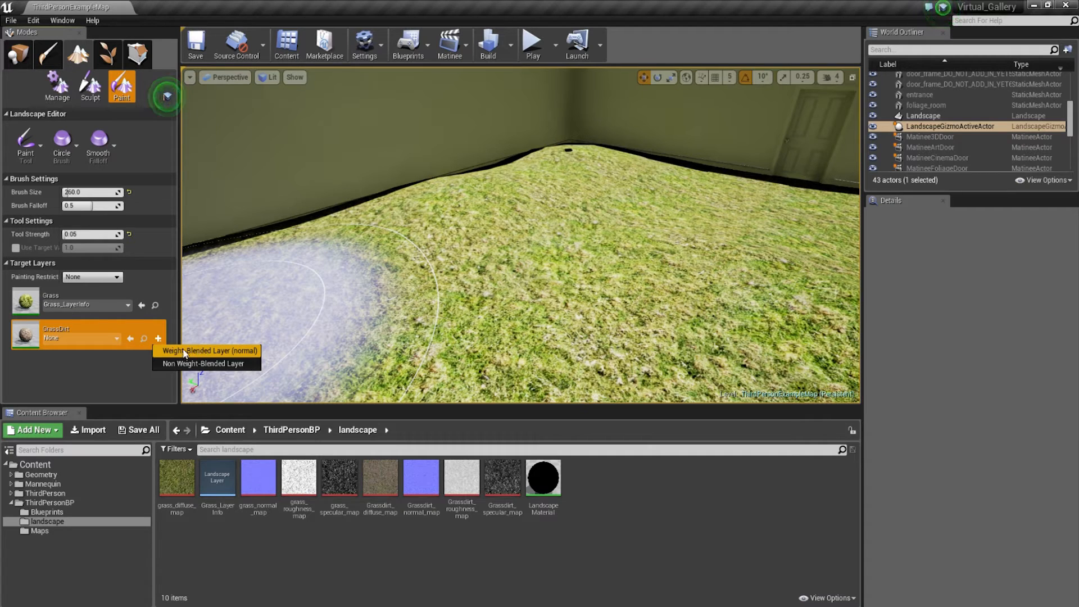
pyautogui.click(209, 351)
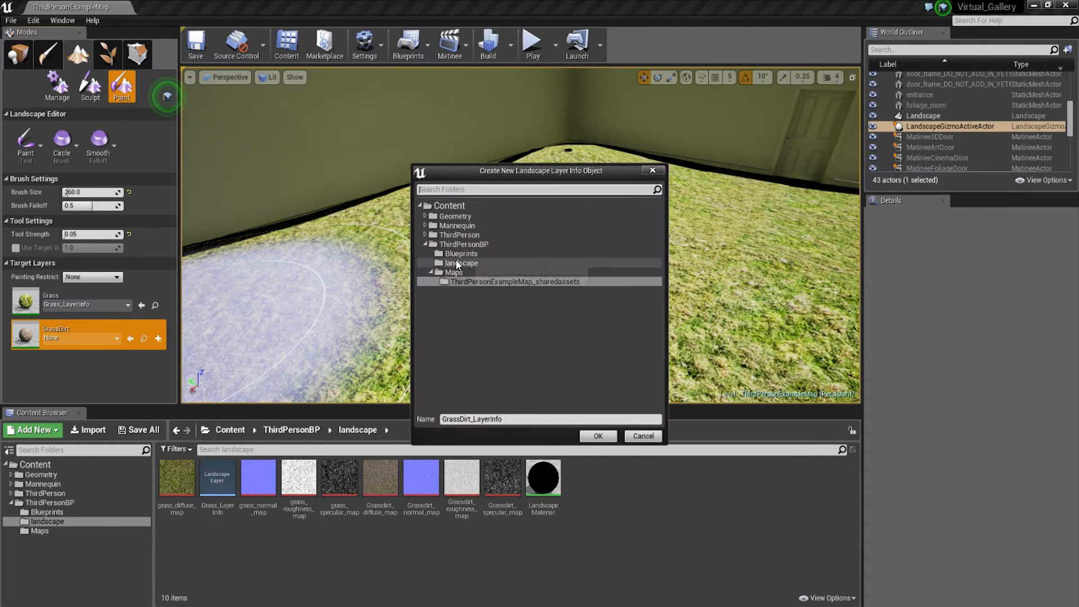
pyautogui.click(597, 436)
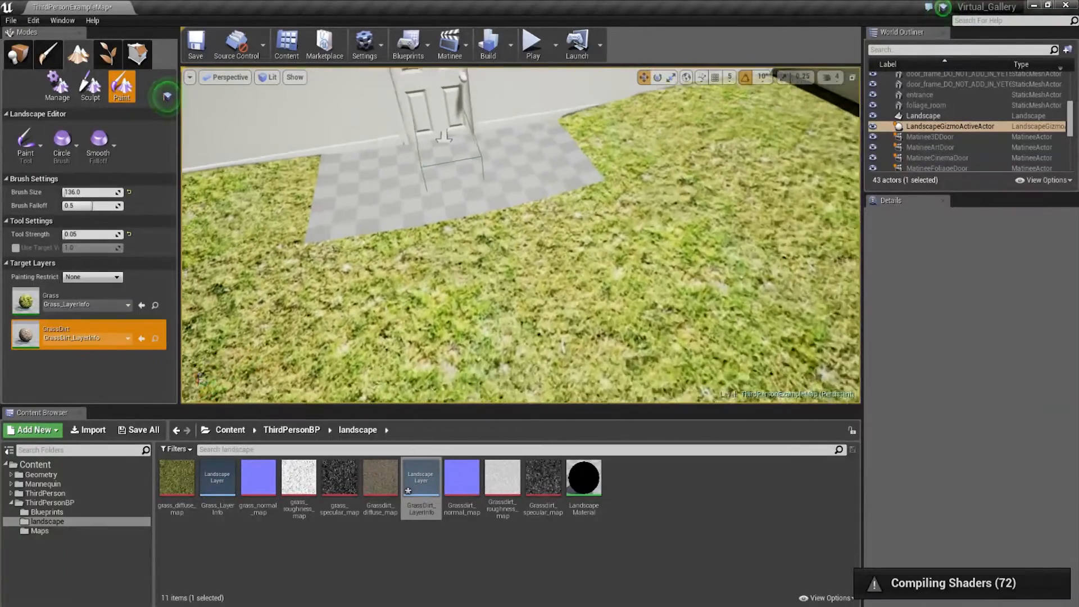
# Paint a GrassDirt path onto the landscape in front of the door
pyautogui.click(575, 248)
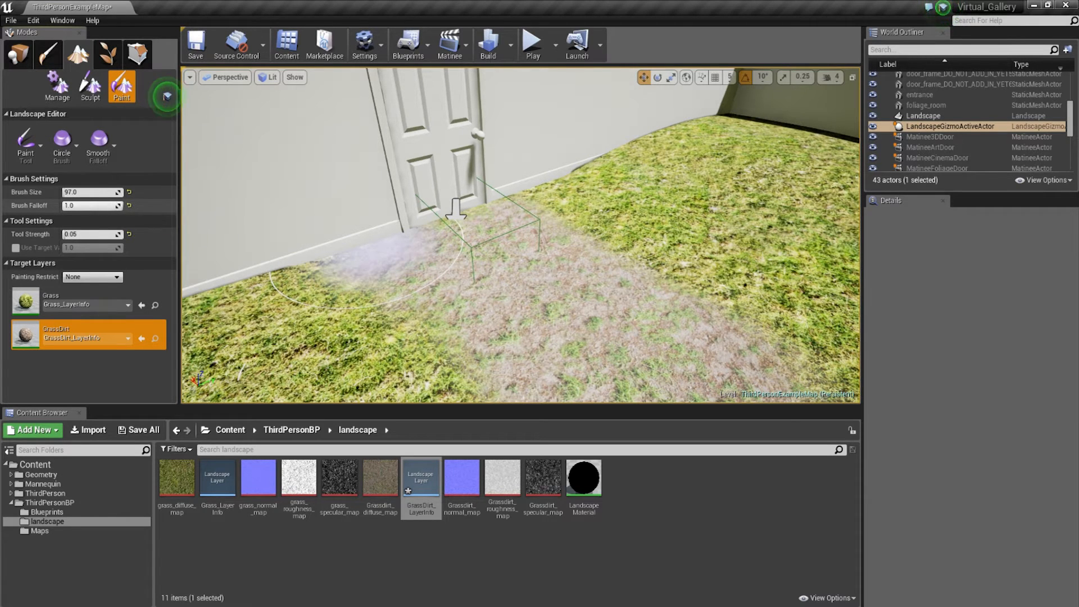
pyautogui.moveTo(728, 248)
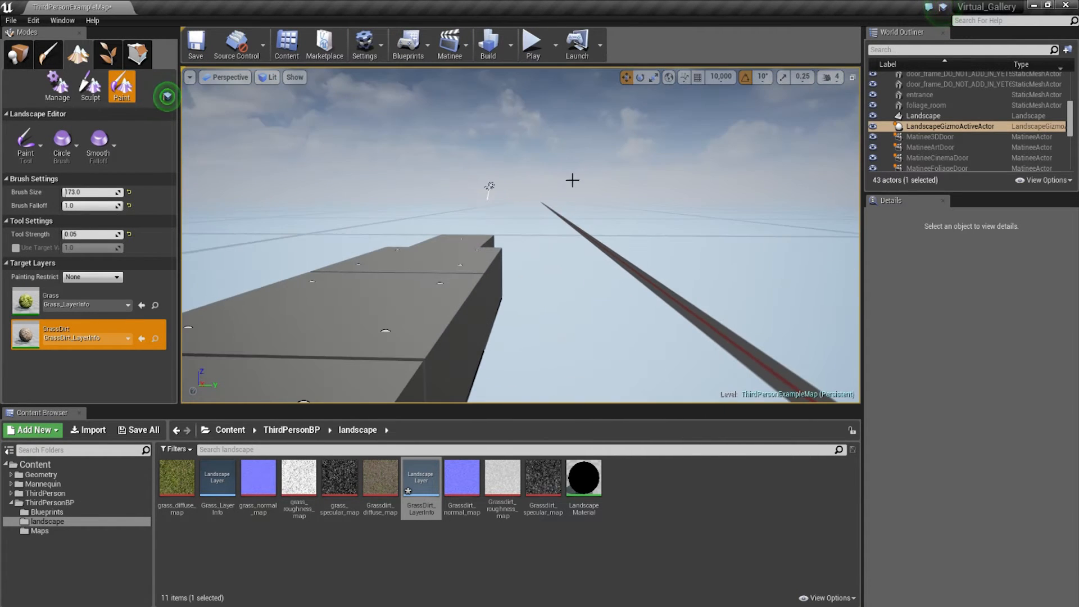
pyautogui.moveTo(295, 131)
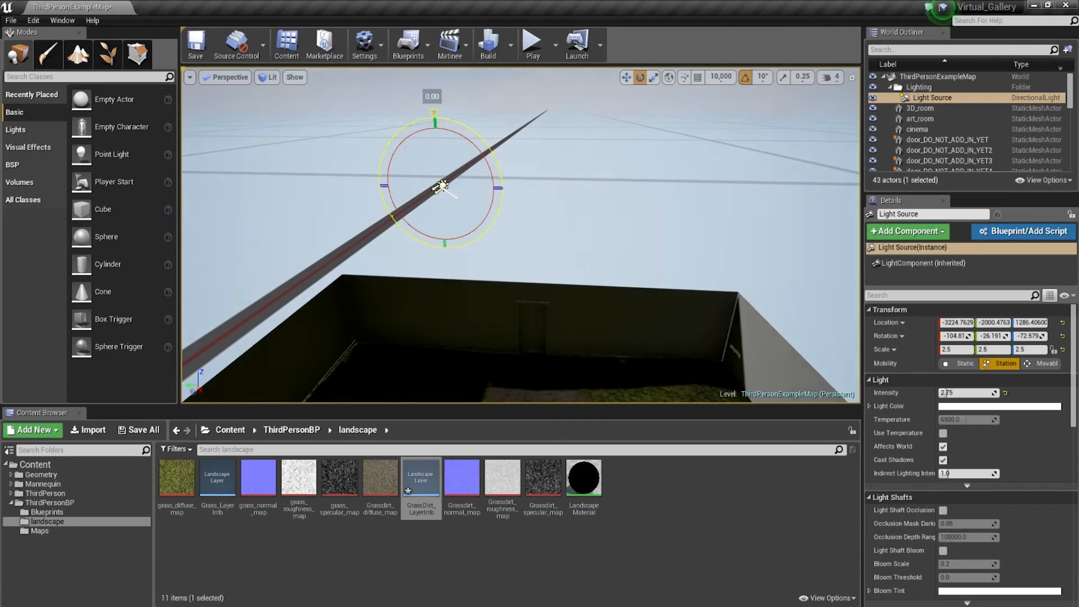
# Drag the Light Source rotation gizmo to re-angle the sun
pyautogui.moveTo(441, 186); pyautogui.dragTo(410, 110)
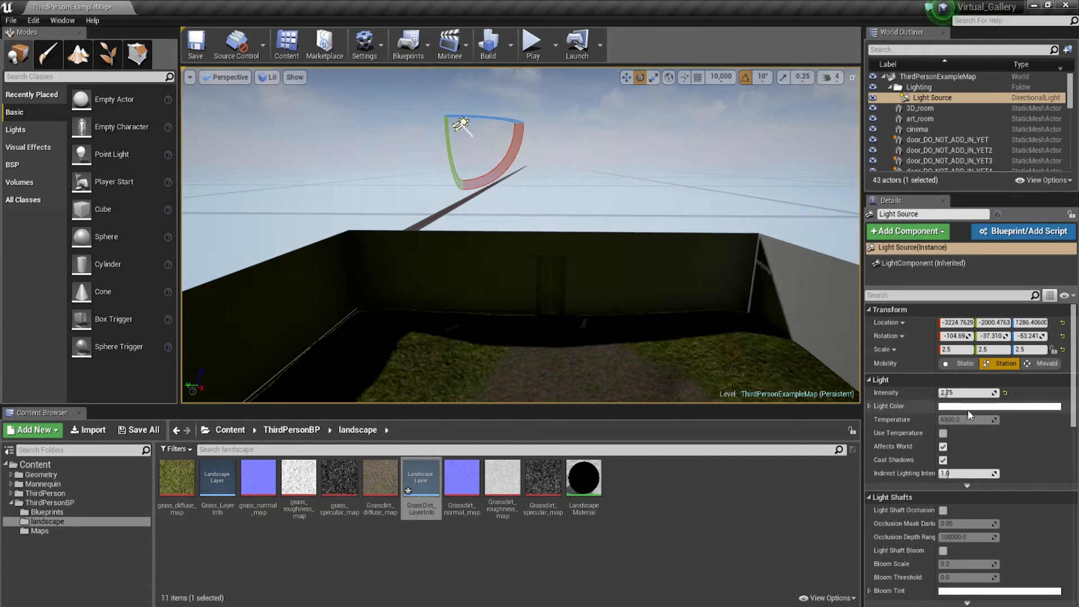
# Set the Light Source colour to warm pale peach (FFE0C200)
pyautogui.click(1000, 405)
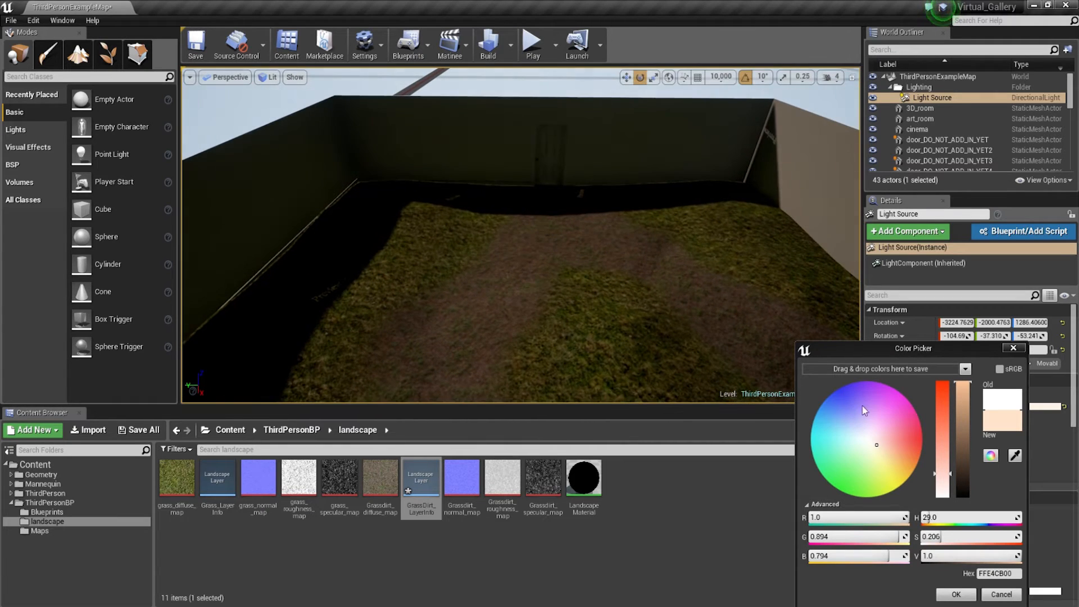
pyautogui.click(881, 452)
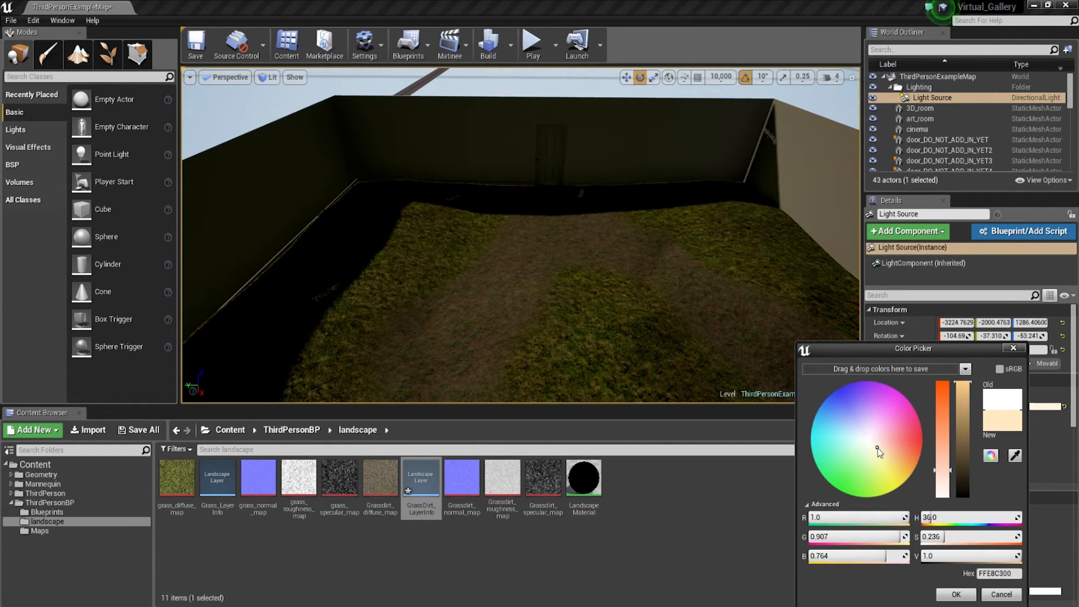
pyautogui.click(879, 440)
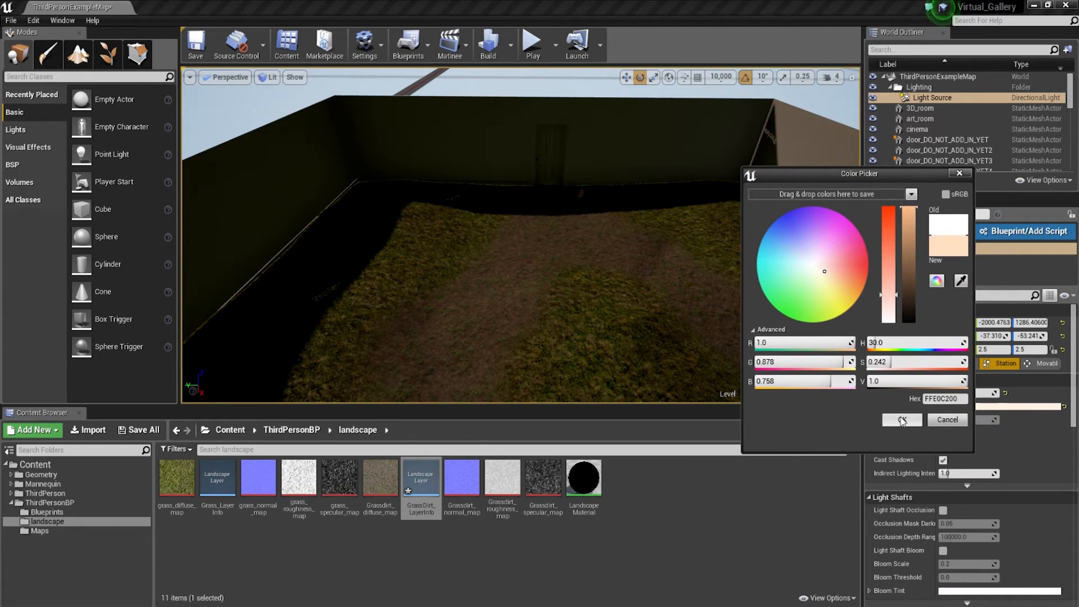
pyautogui.click(901, 419)
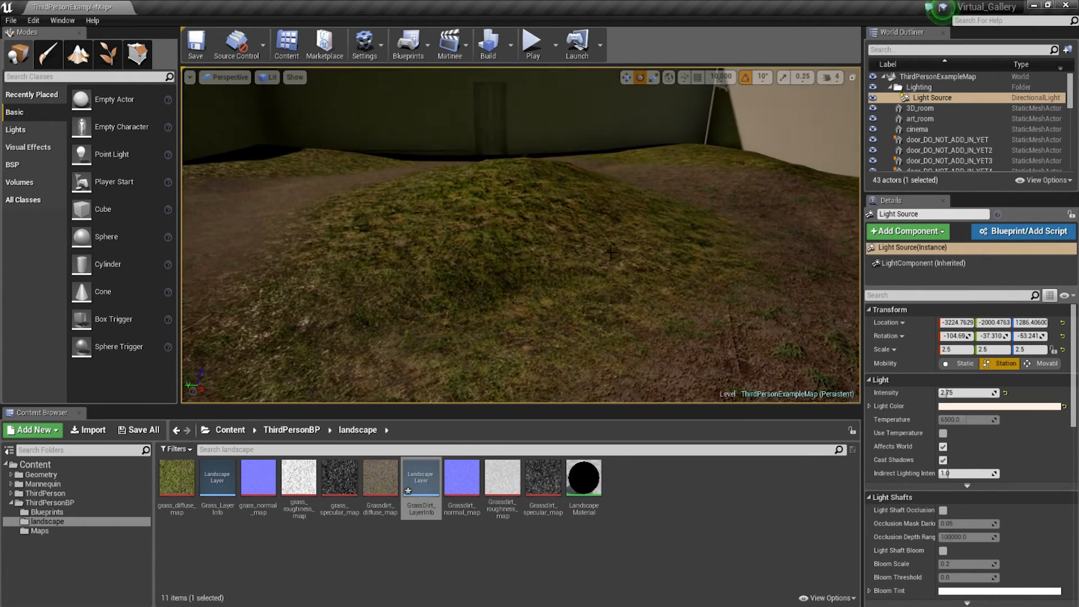
pyautogui.click(531, 42)
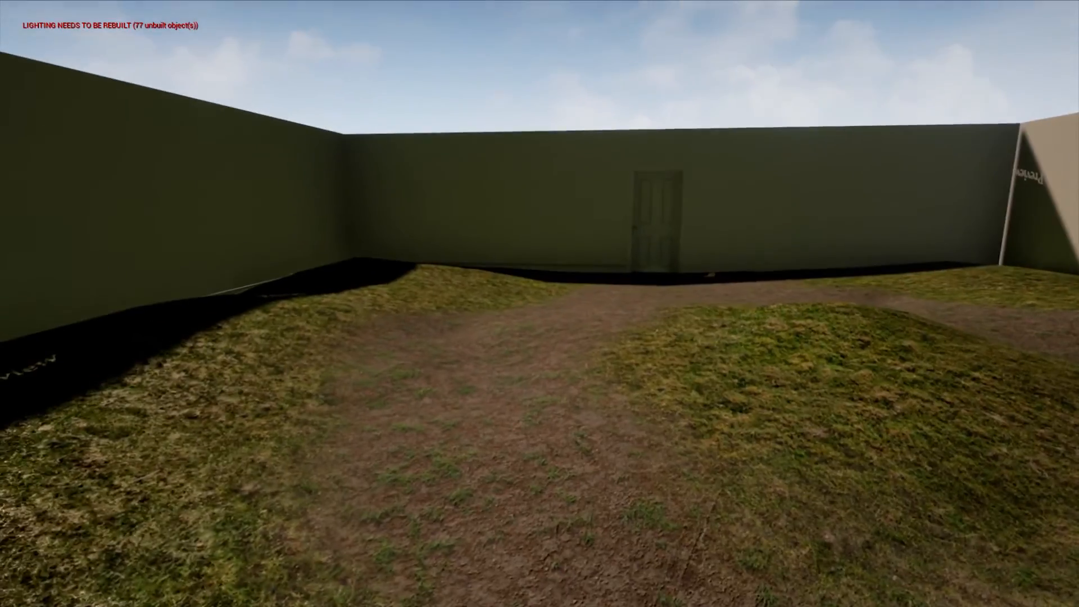
pyautogui.moveTo(540, 304)
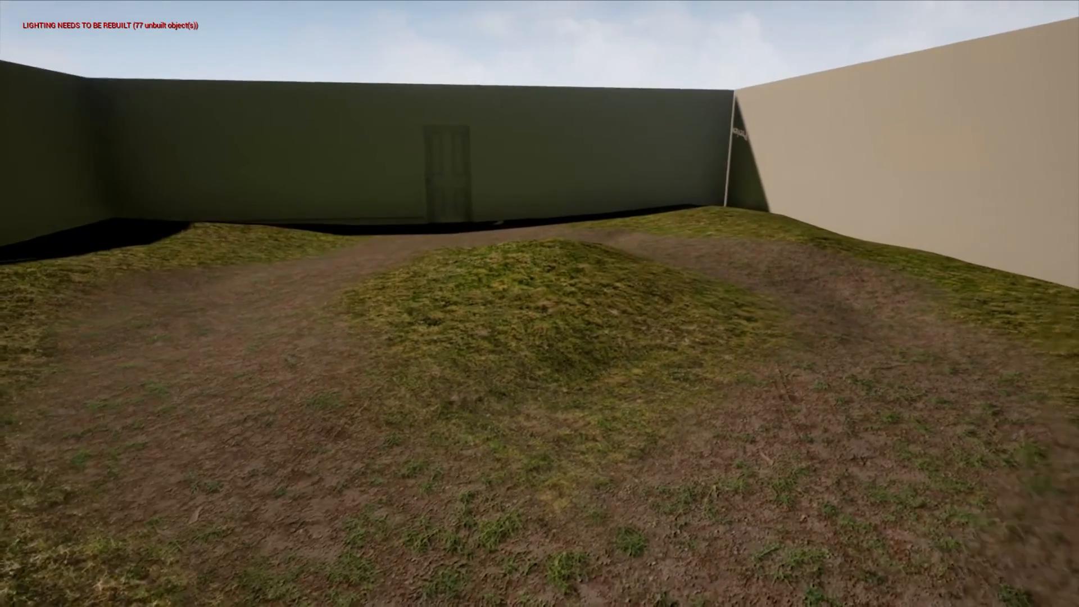